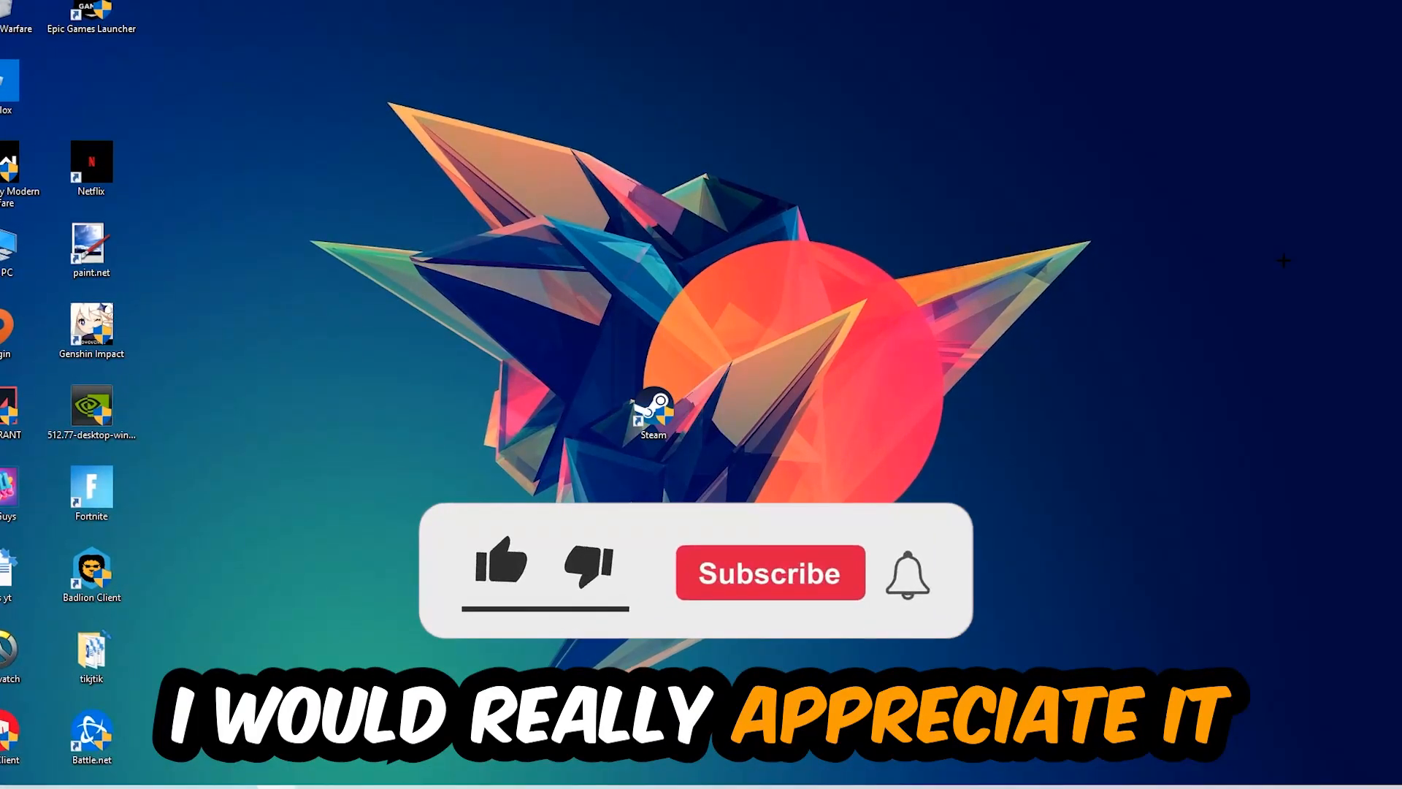
Step: End the unneeded background process and close Task Manager
click(501, 565)
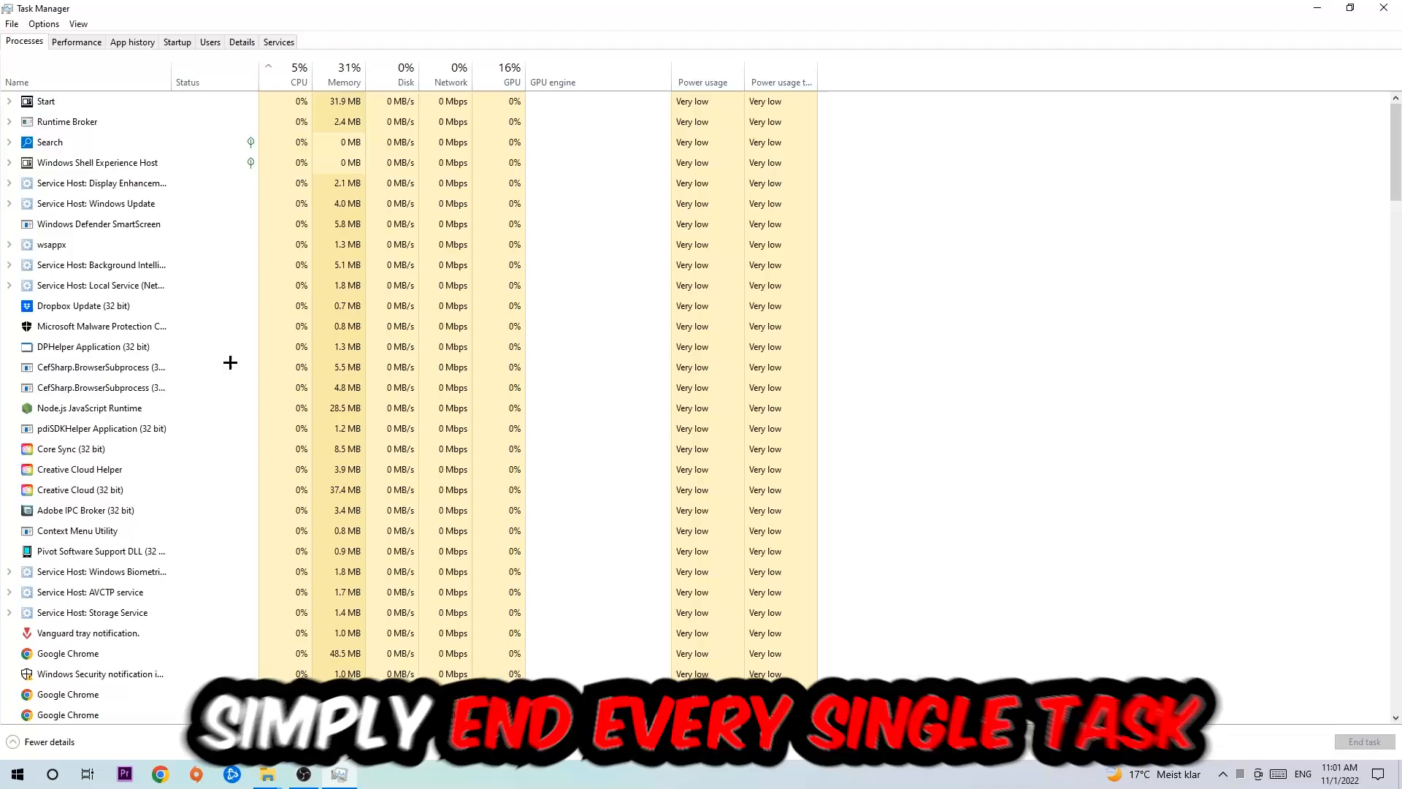
click(83, 306)
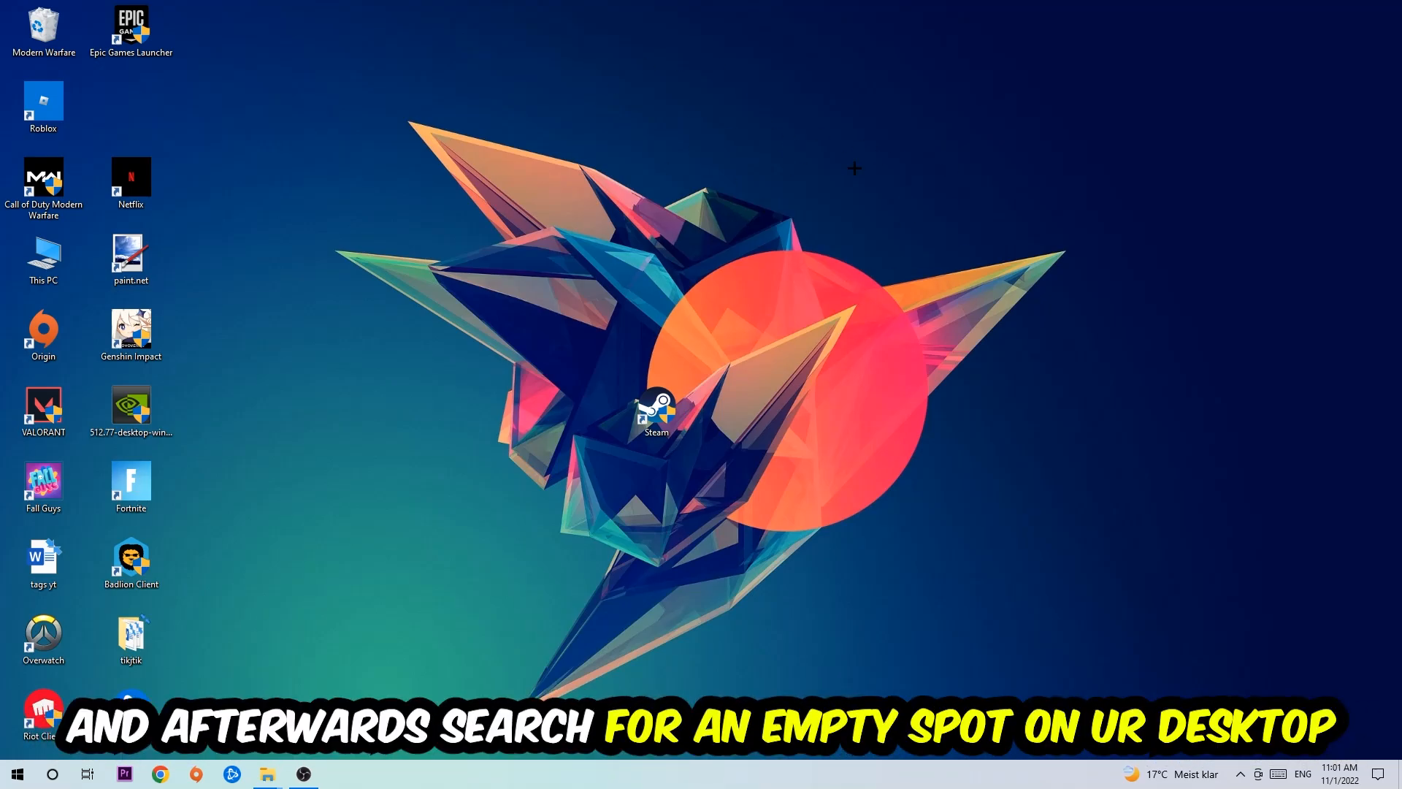
mouse_move(871, 188)
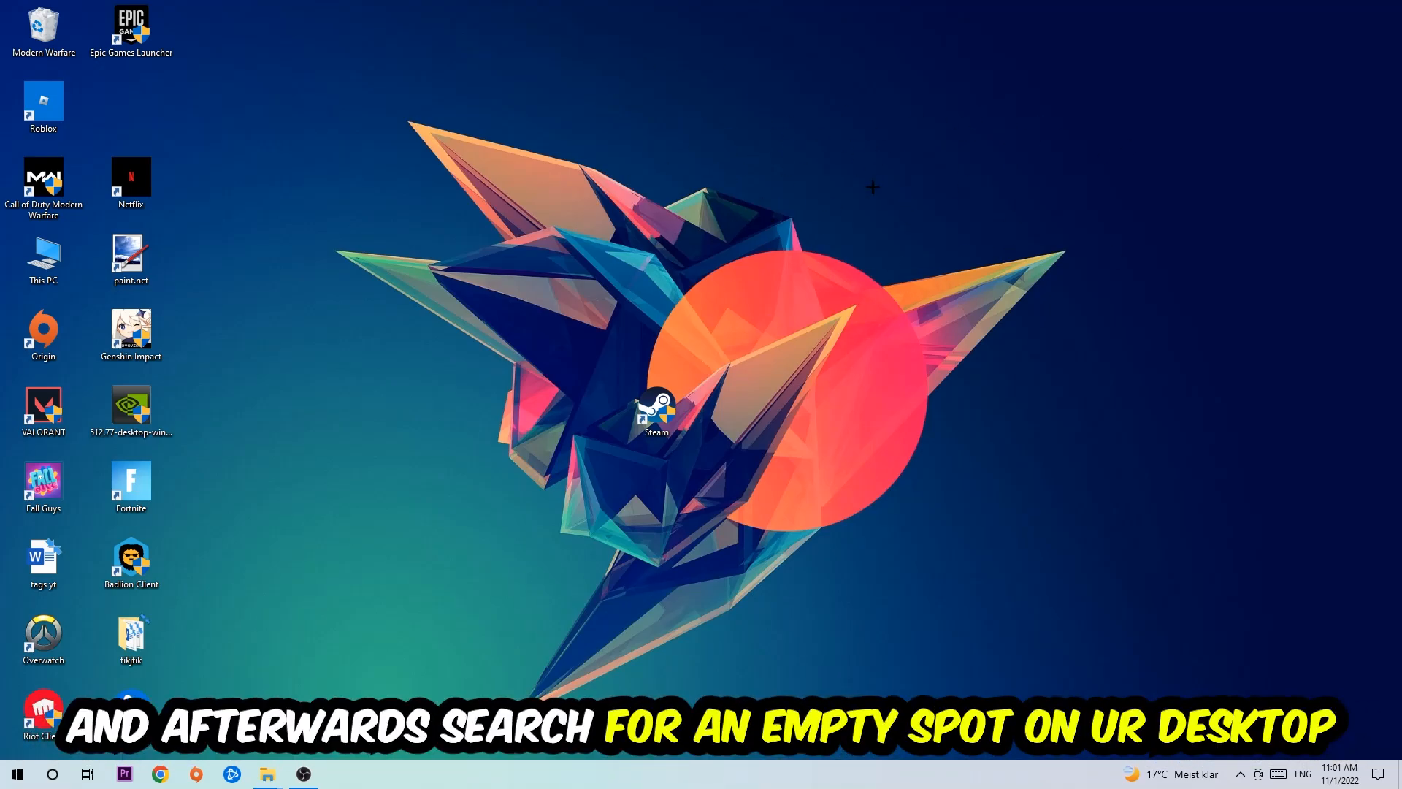
Step: Open Display settings from the desktop's right-click menu
right_click(872, 188)
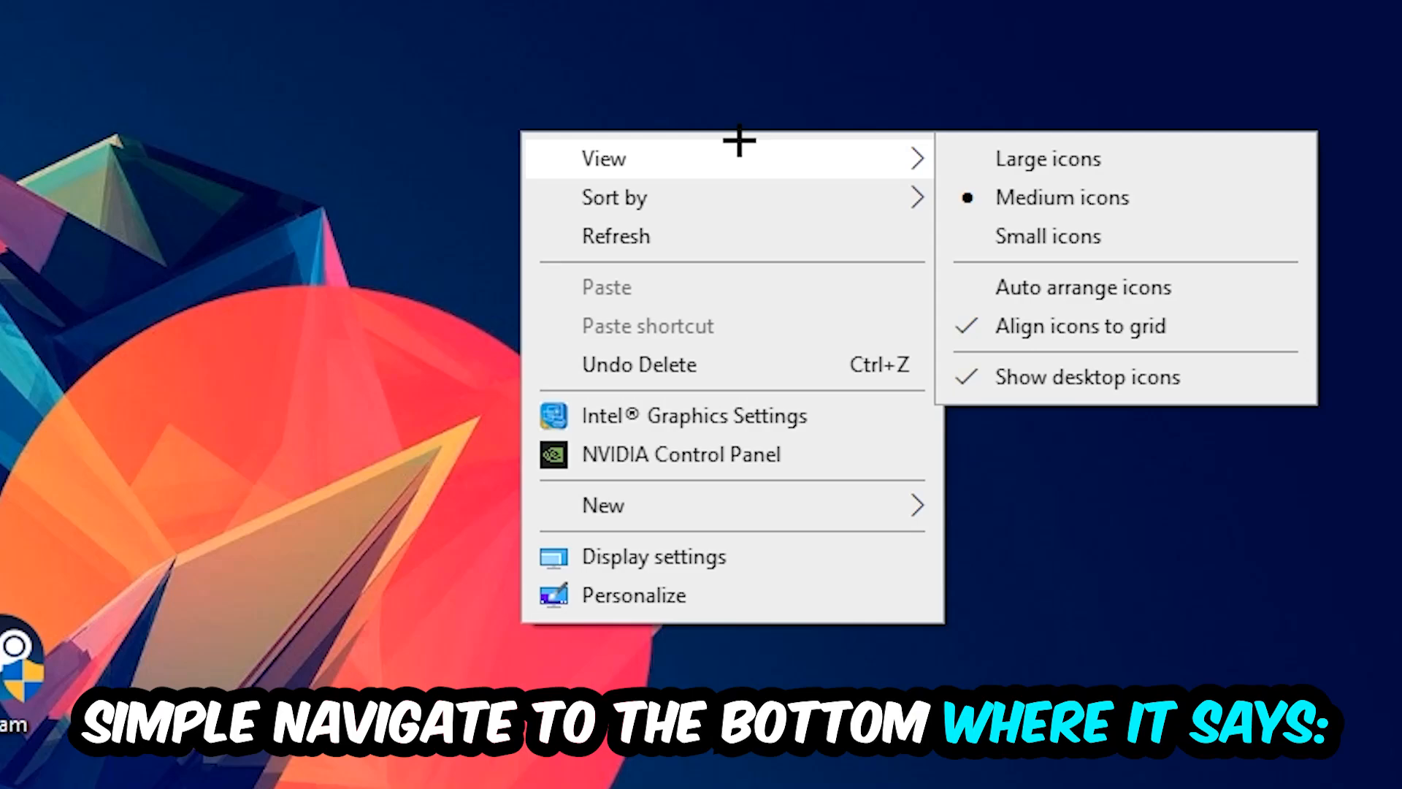
mouse_move(711, 545)
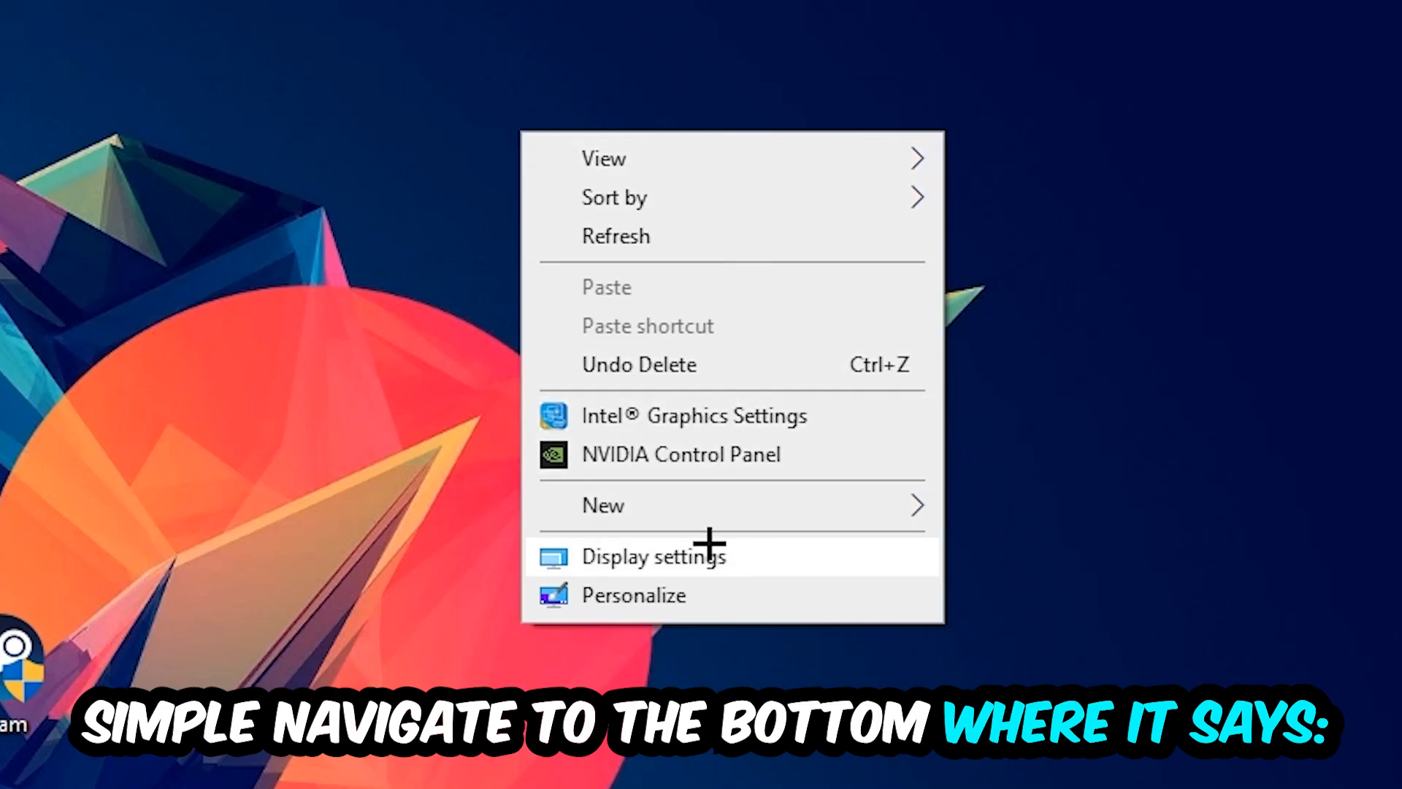
click(653, 555)
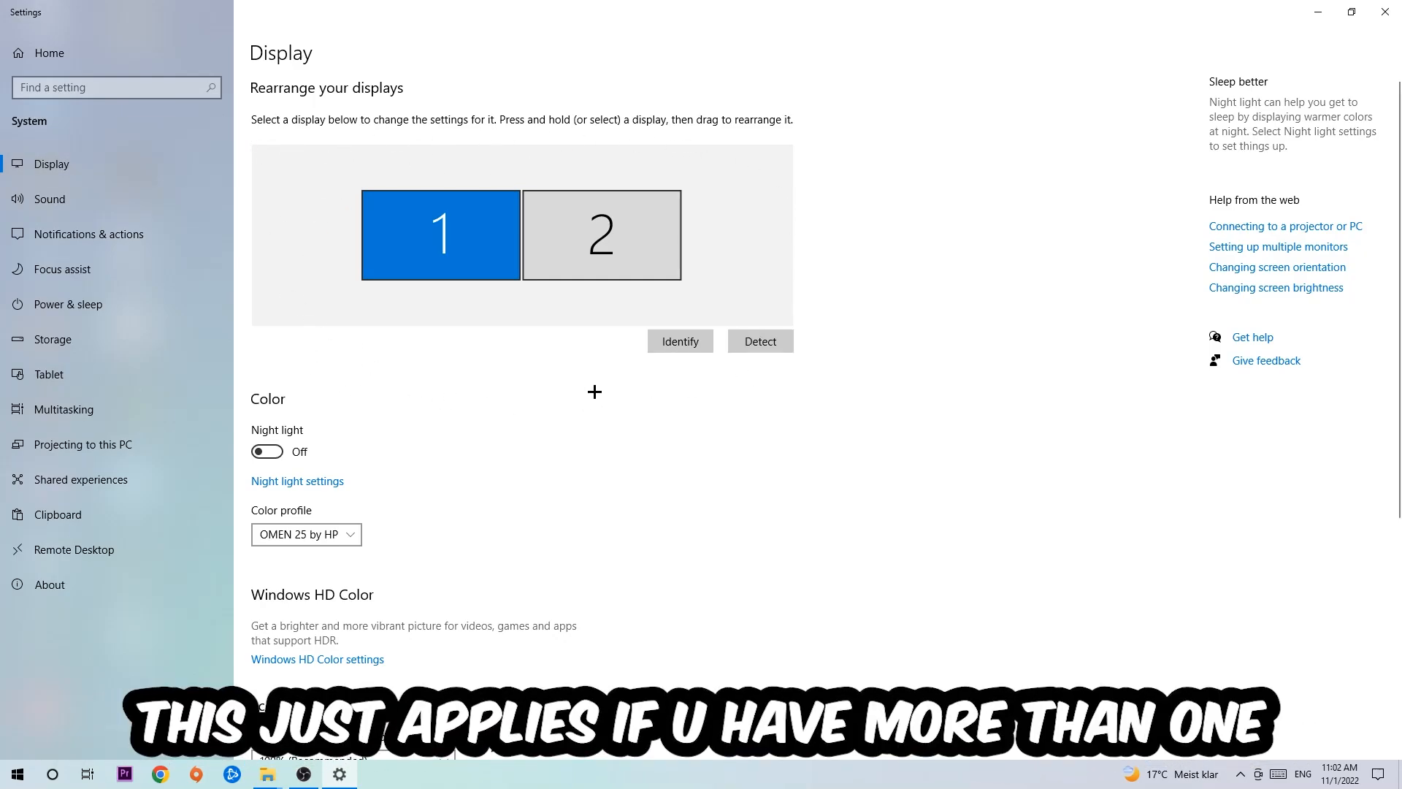
Step: Identify the monitors and show Scale and layout at 100% and 1920 × 1080
click(679, 340)
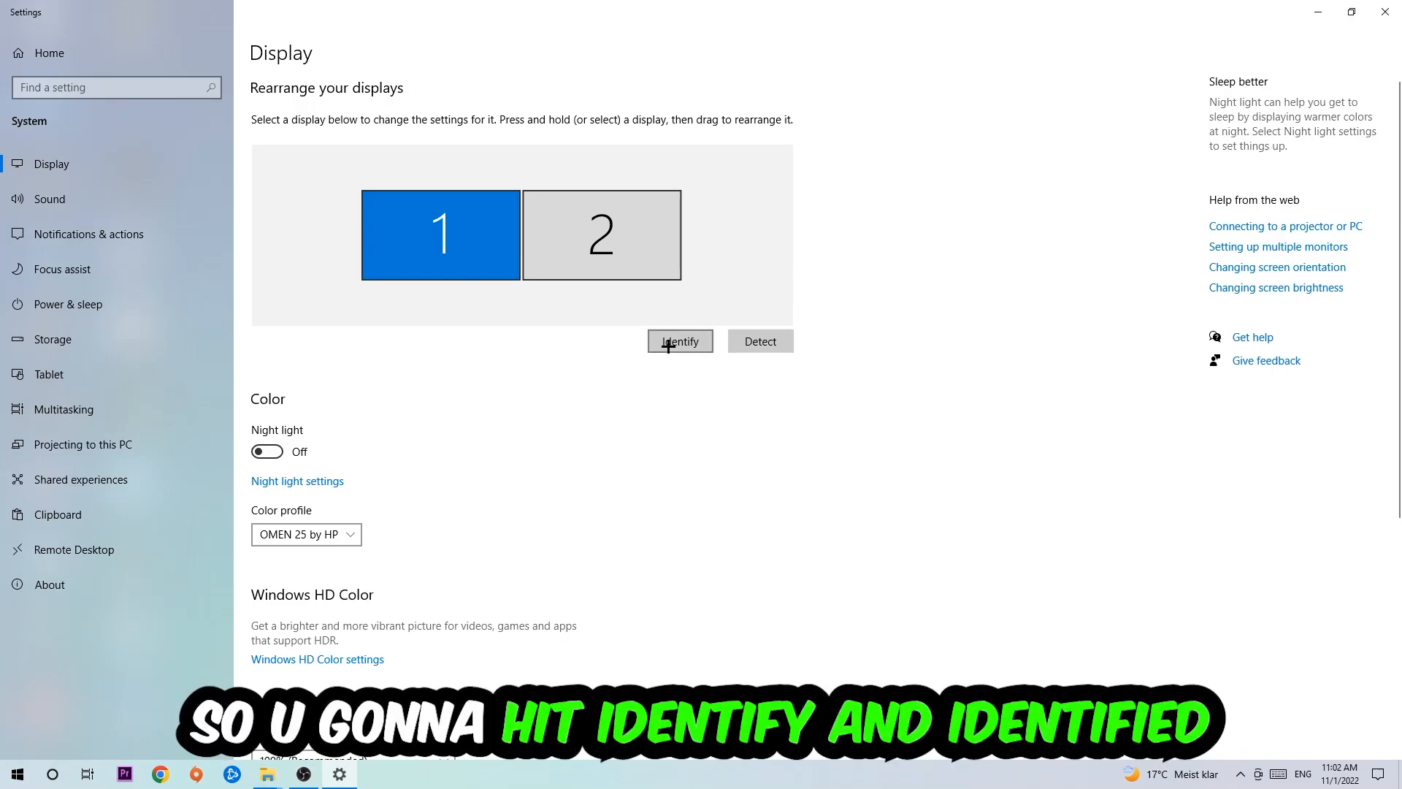
click(680, 340)
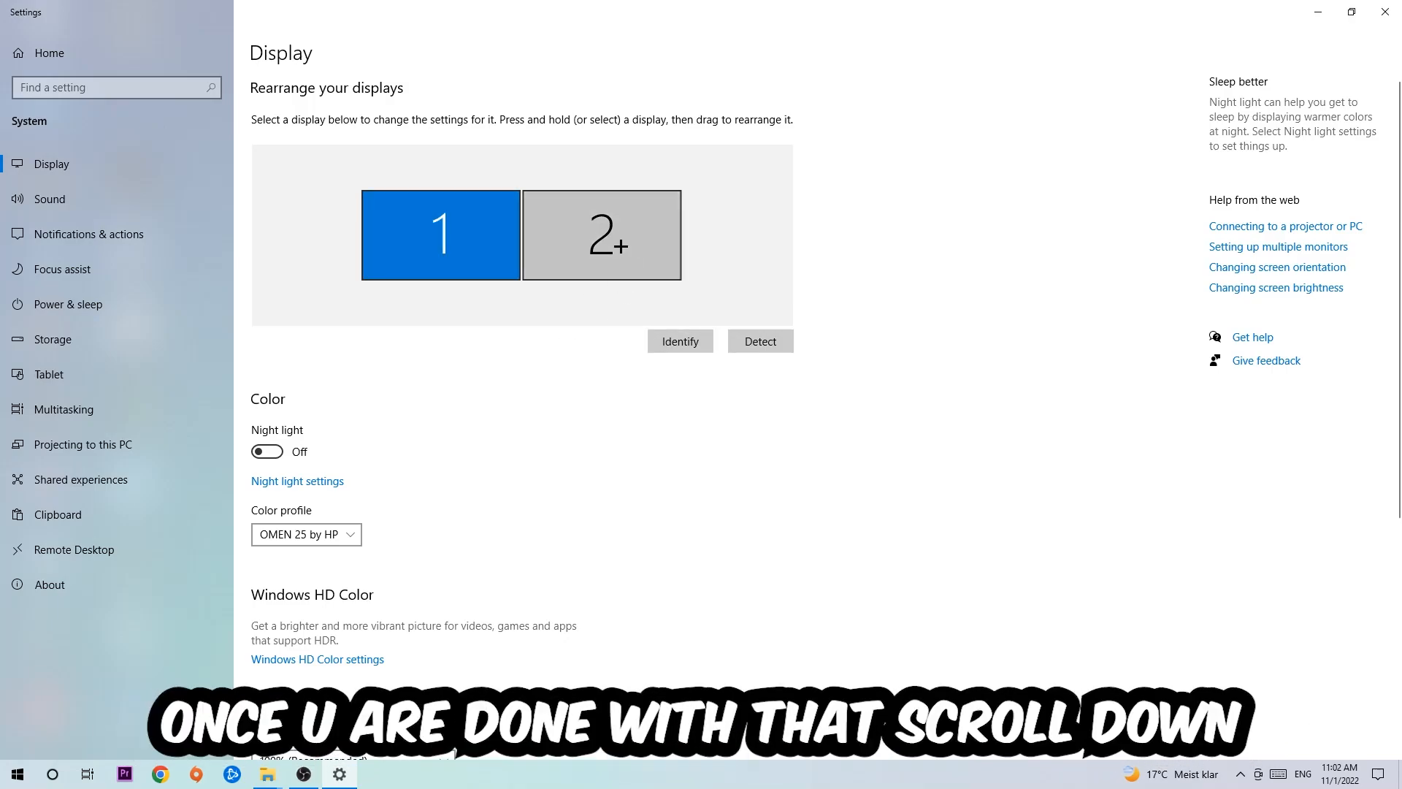
scroll(down, 3)
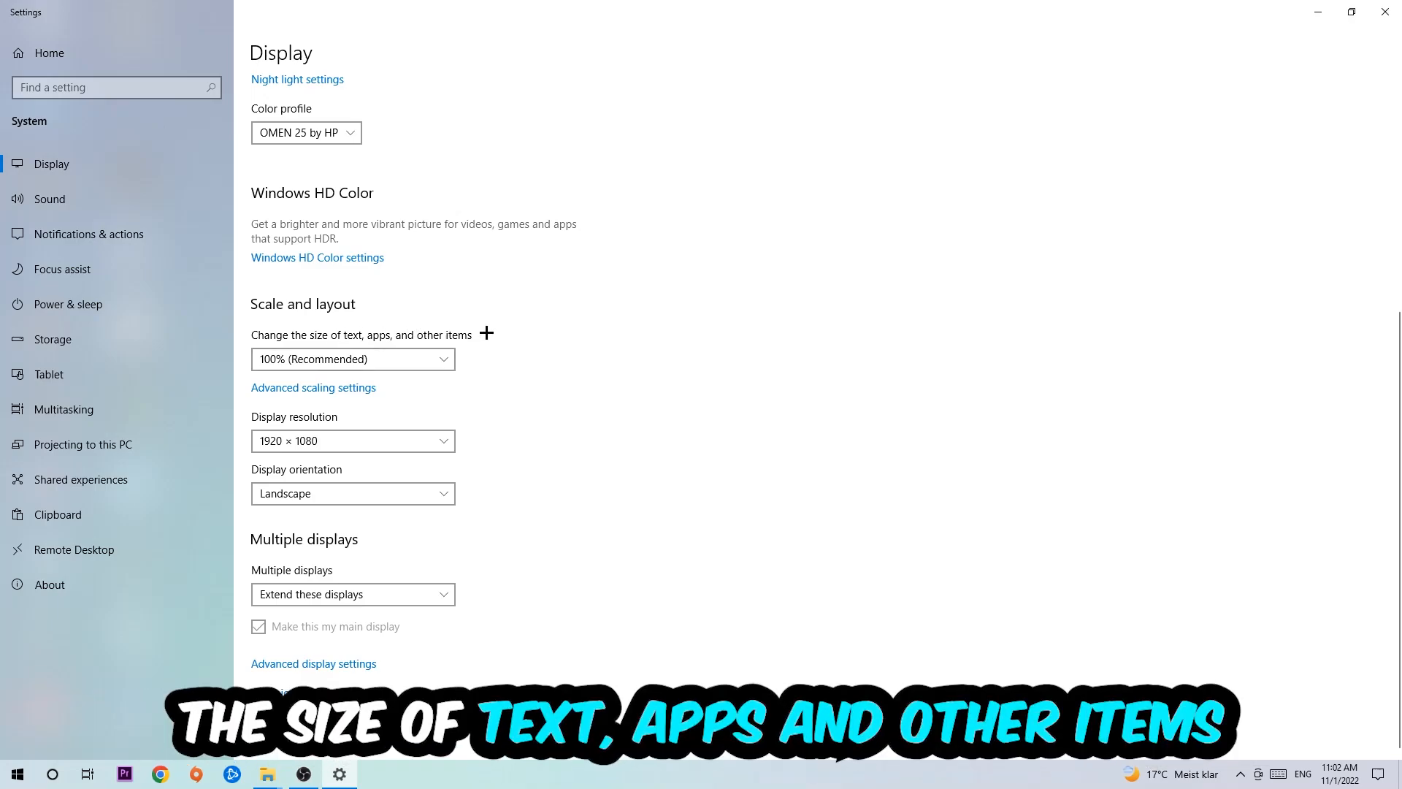
mouse_move(452, 377)
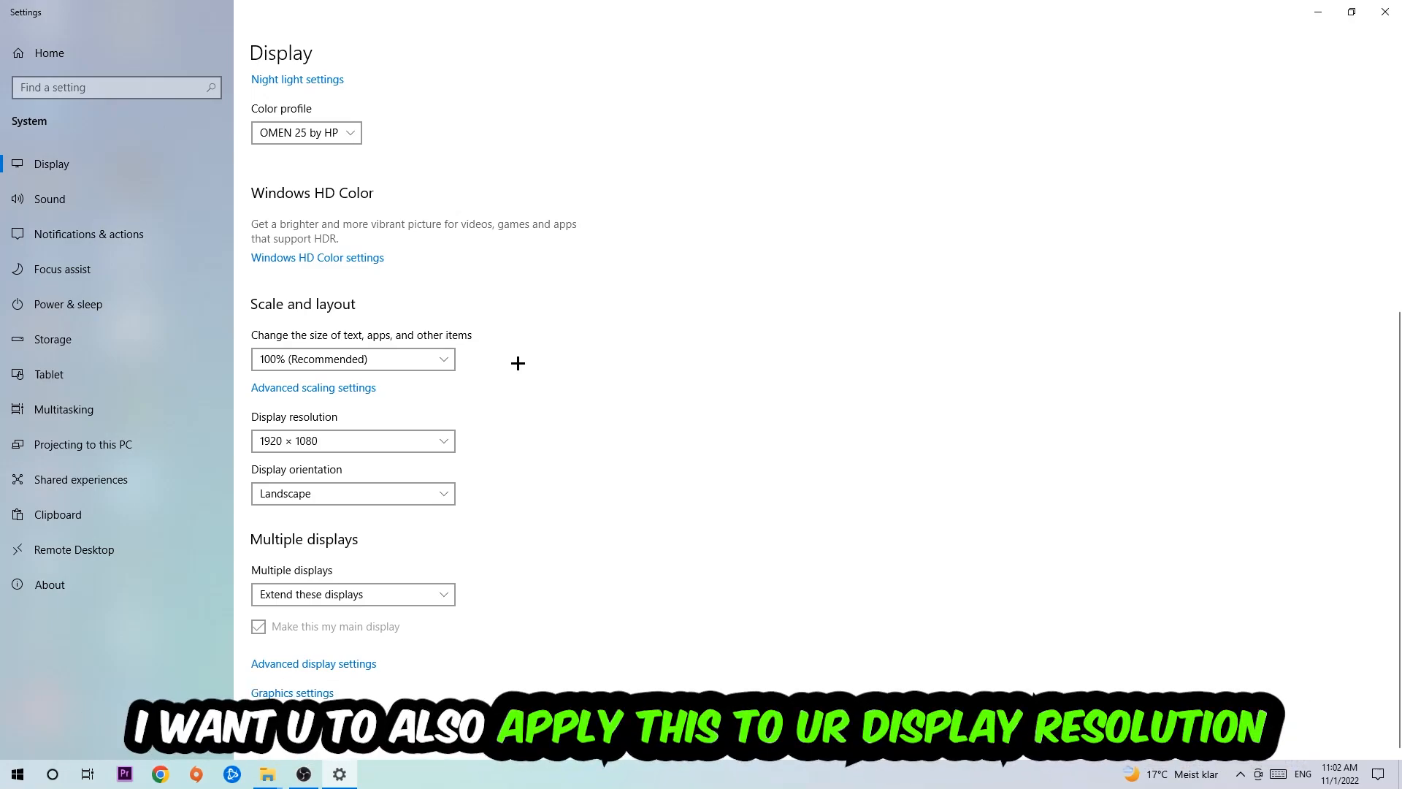
mouse_move(555, 332)
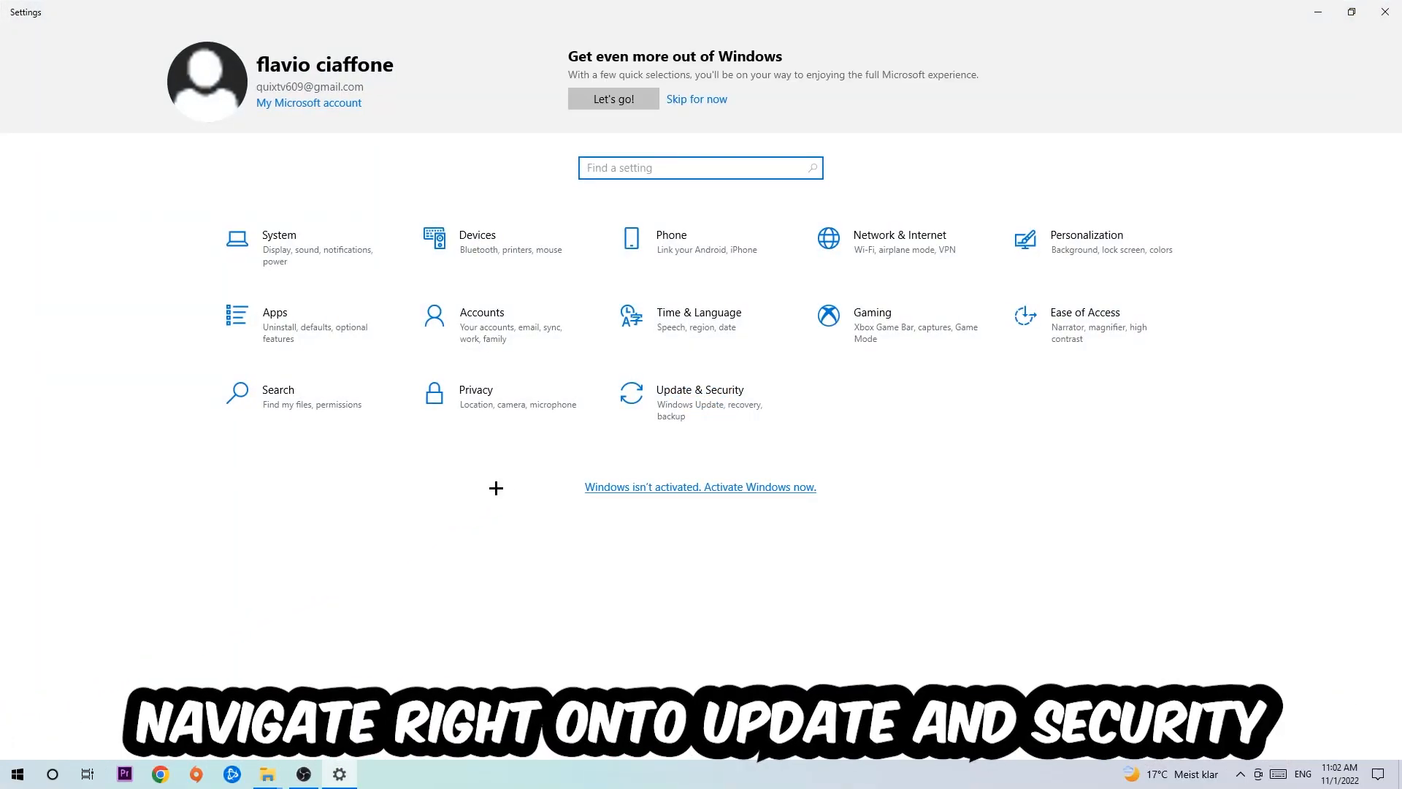
Step: Open the Update & Security settings category
click(700, 396)
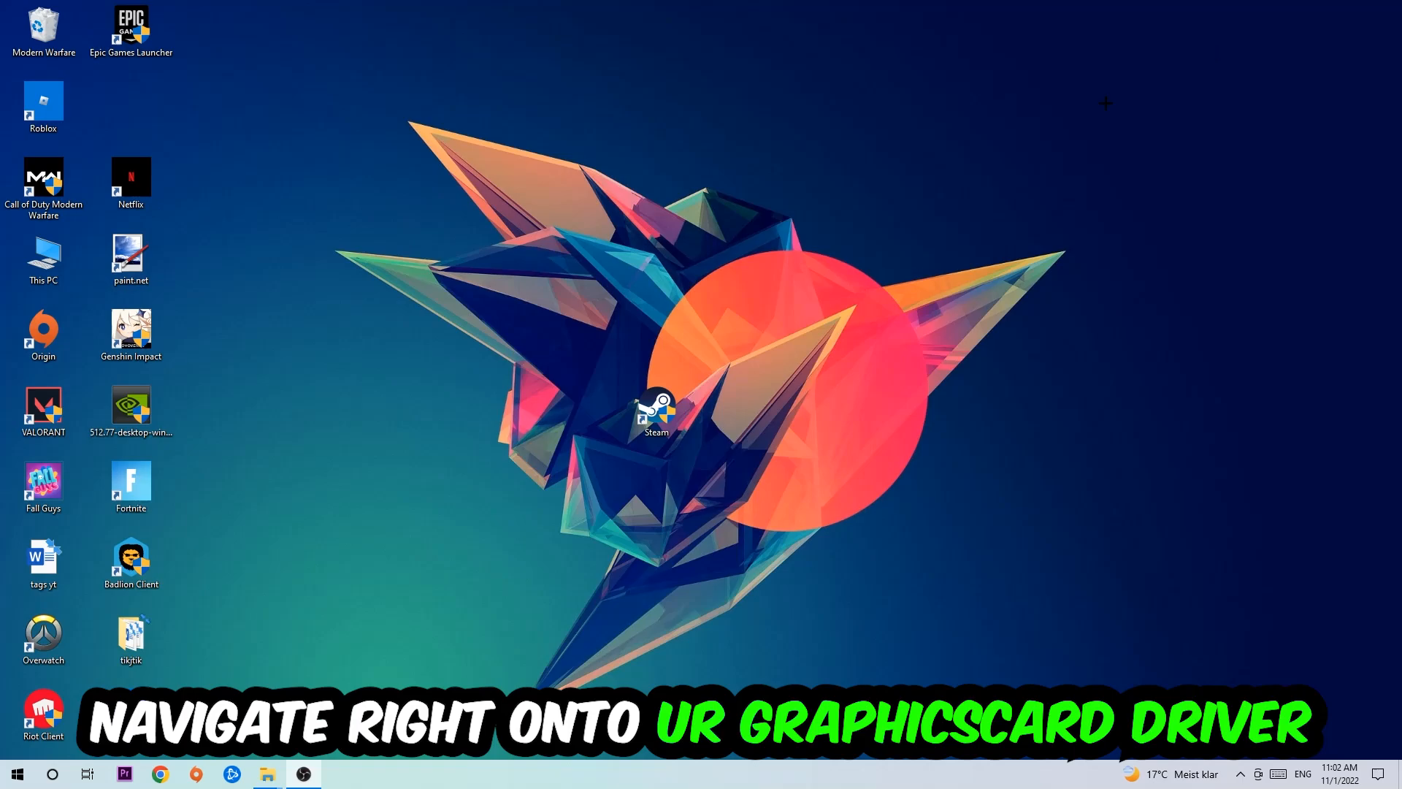
Step: Drag the NVIDIA driver installer icon to the centre of the desktop
drag(131, 410, 569, 253)
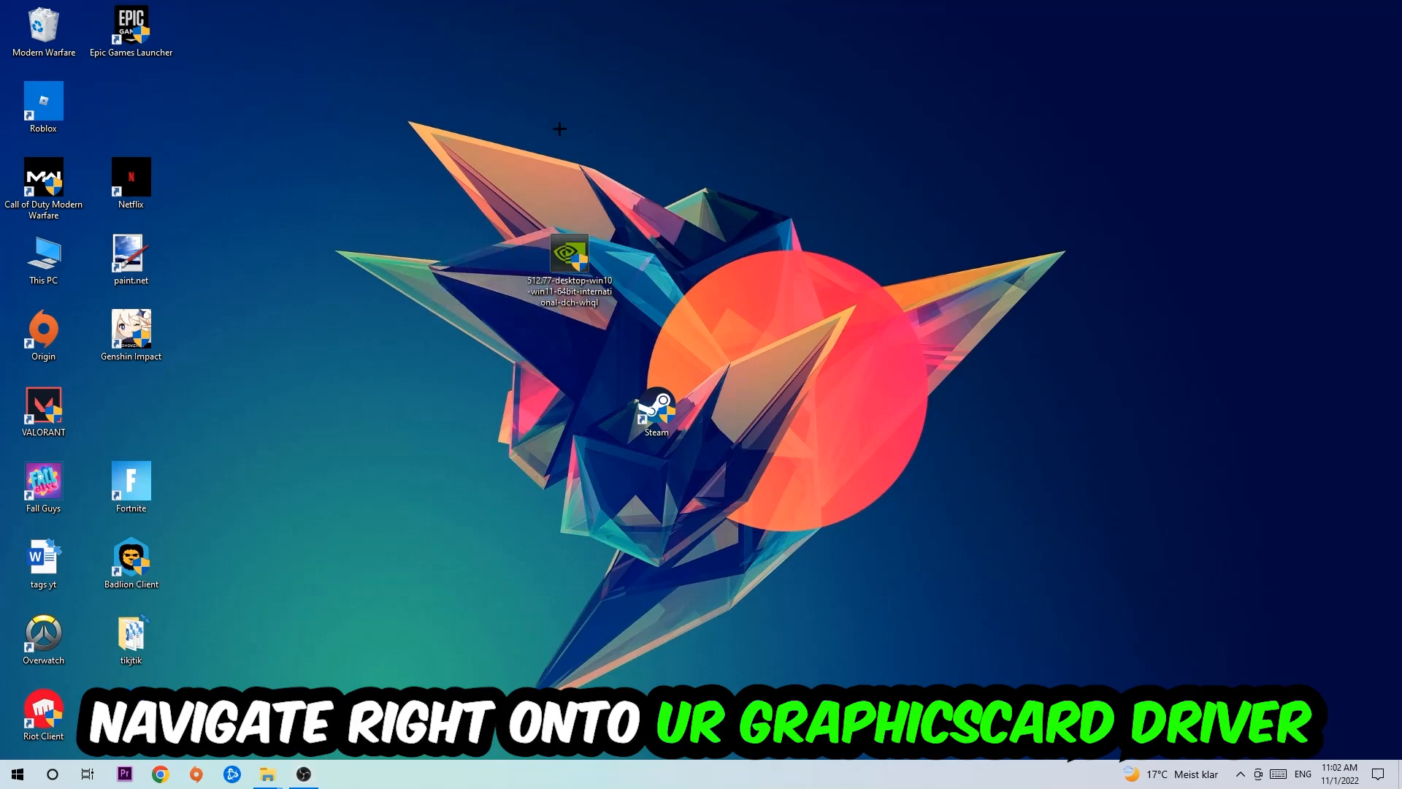
mouse_move(583, 169)
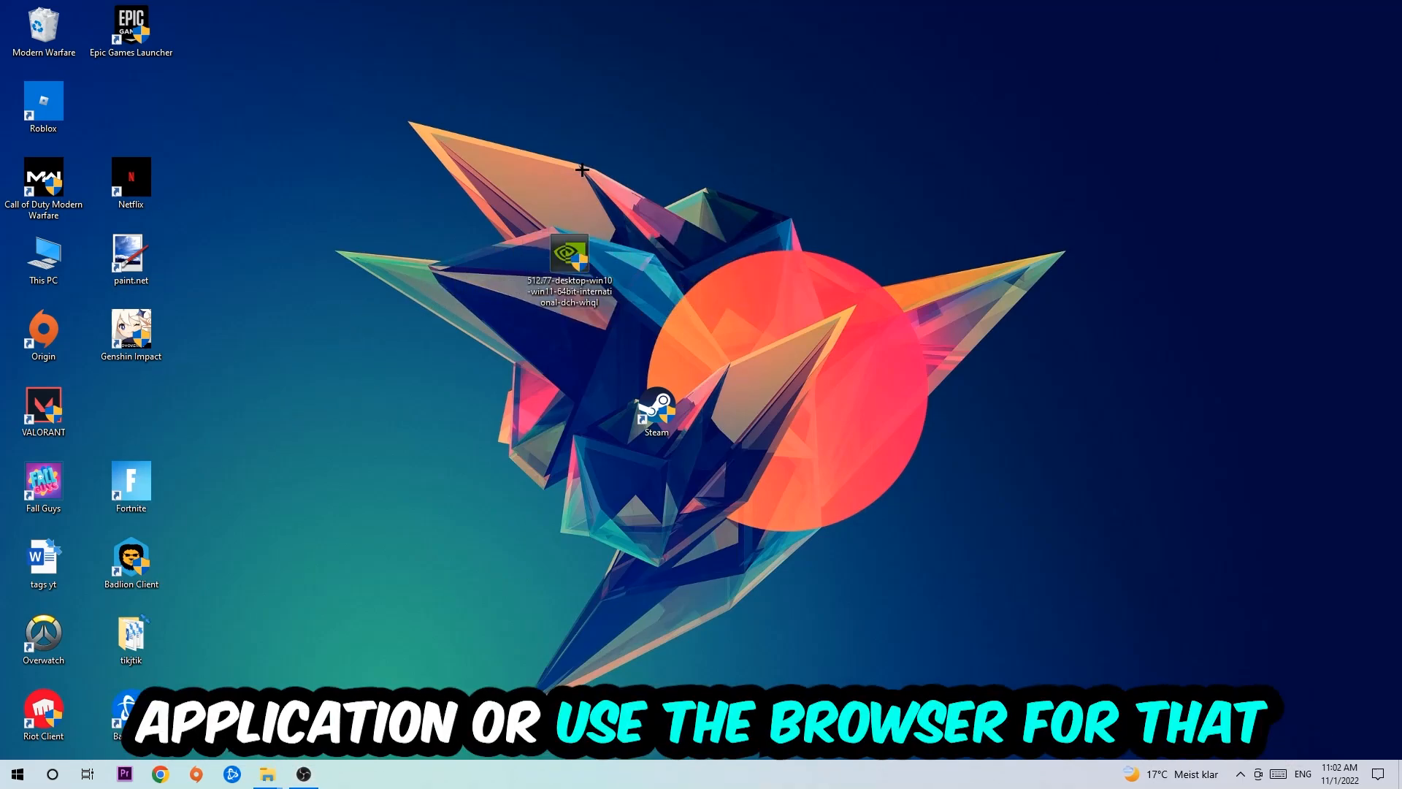